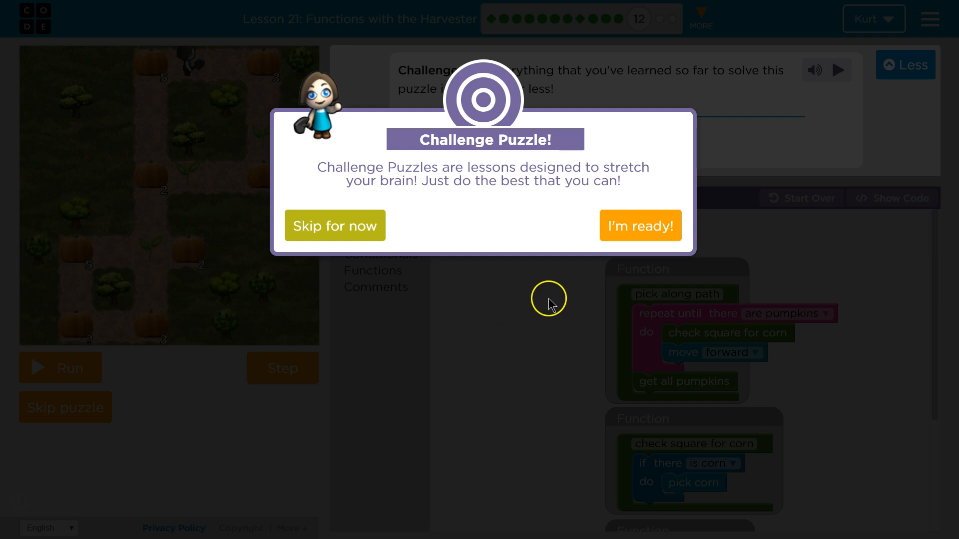
Accept the Challenge Puzzle popup and collapse the instructions to the one-line prompt.
left_click(640, 225)
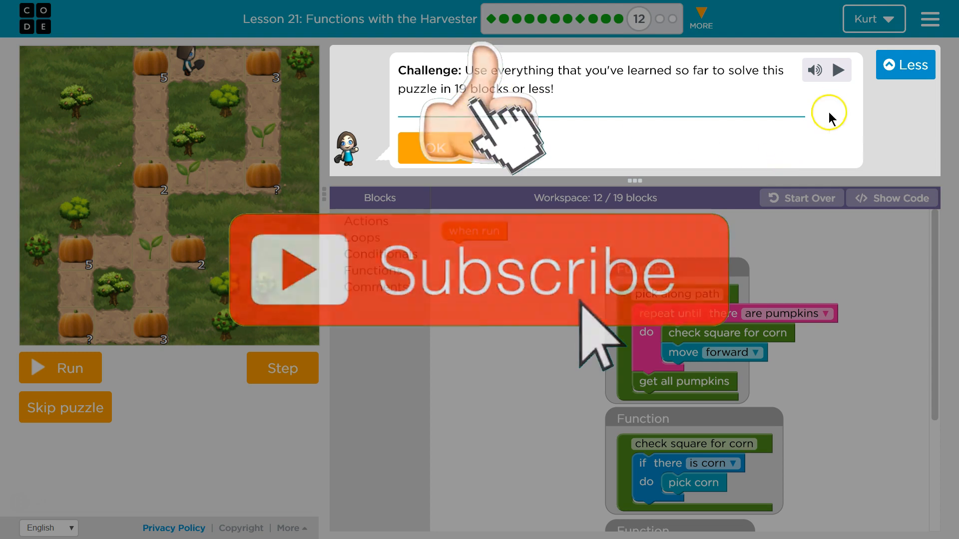
left_click(904, 64)
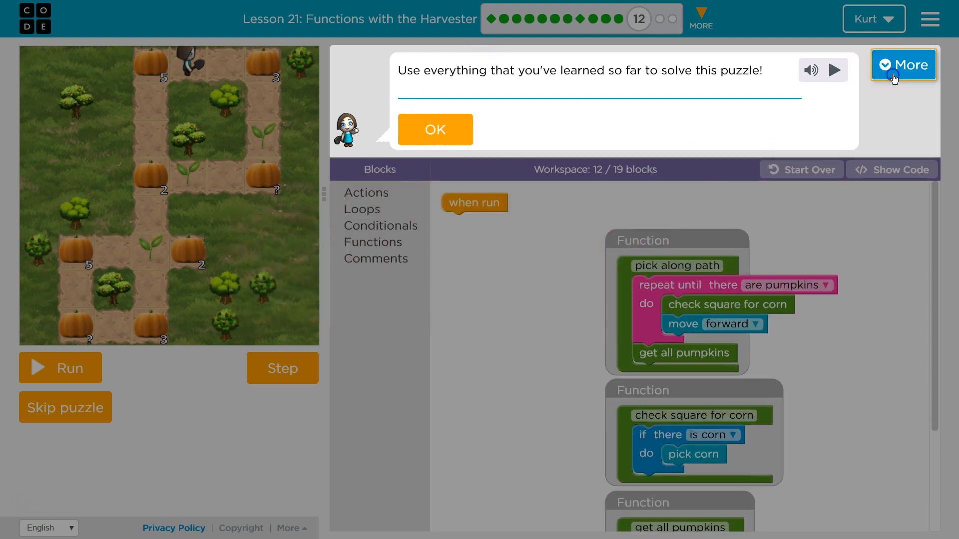
Dismiss the instructions bubble to reveal the three starter functions in the workspace.
left_click(434, 128)
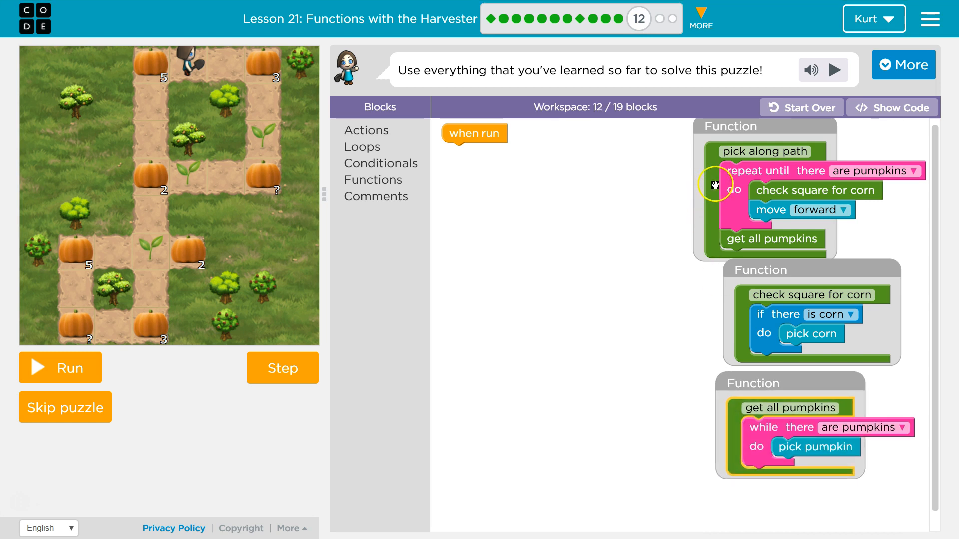
mouse_move(813, 202)
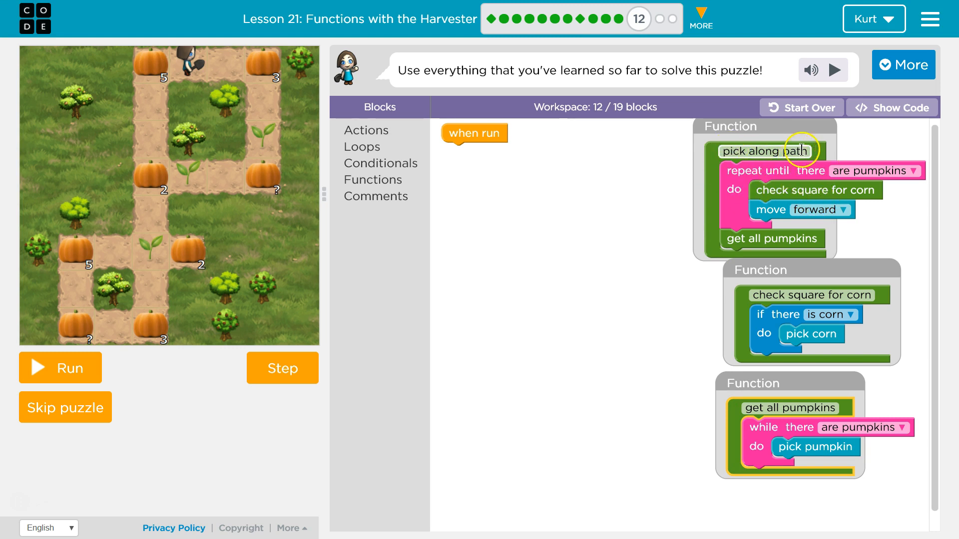
mouse_move(777, 290)
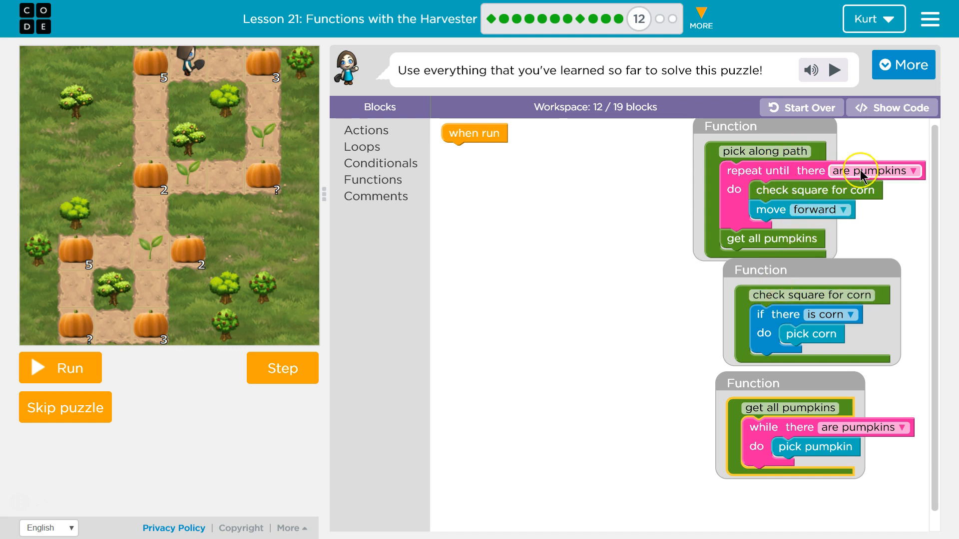
mouse_move(890, 177)
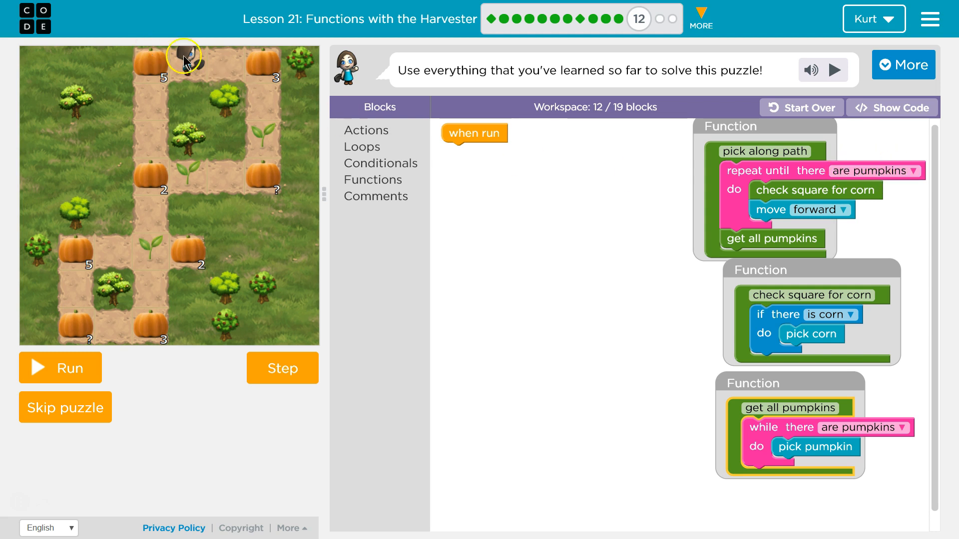
mouse_move(758, 184)
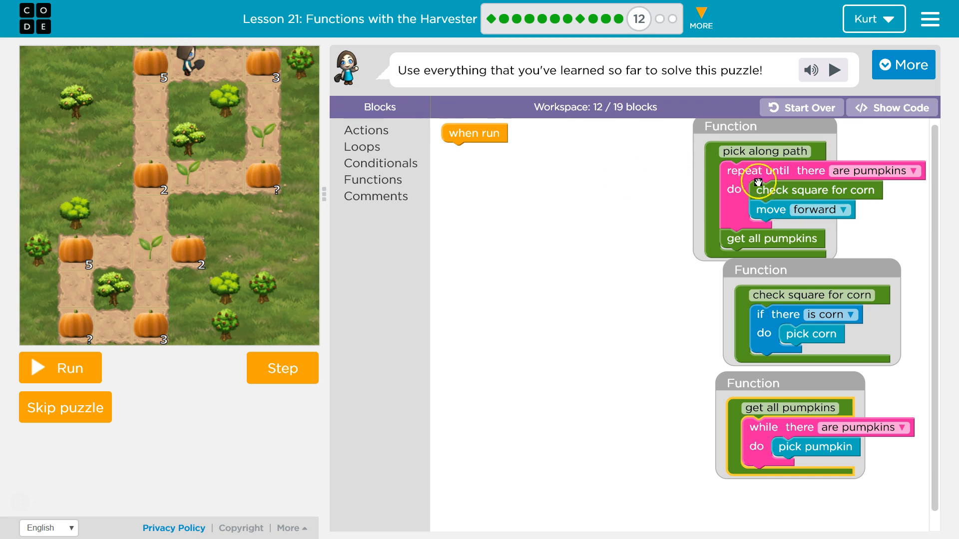
mouse_move(773, 190)
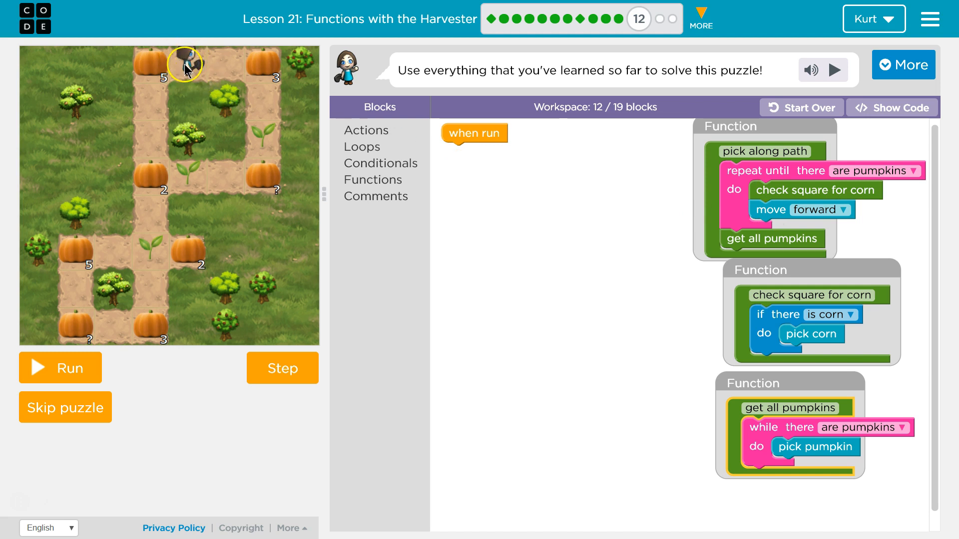
mouse_move(213, 66)
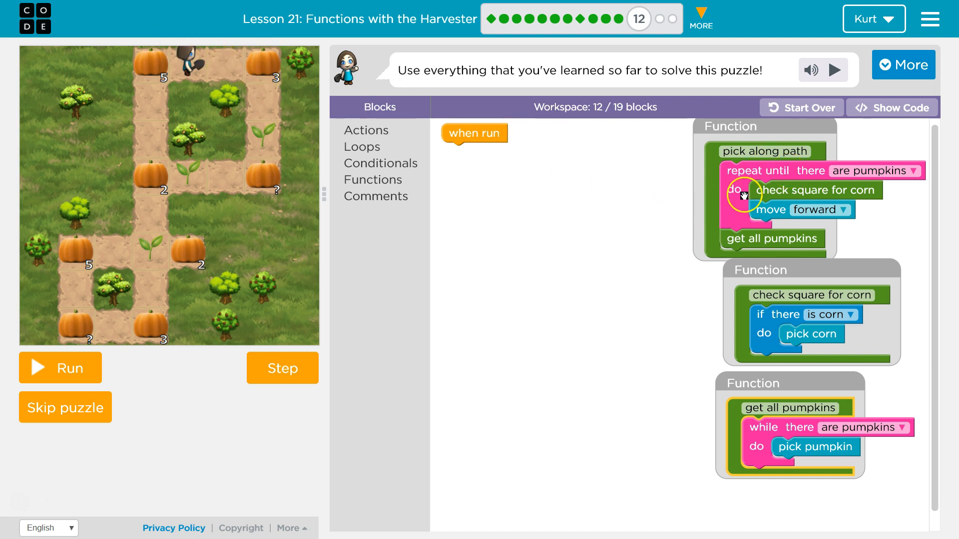
mouse_move(815, 189)
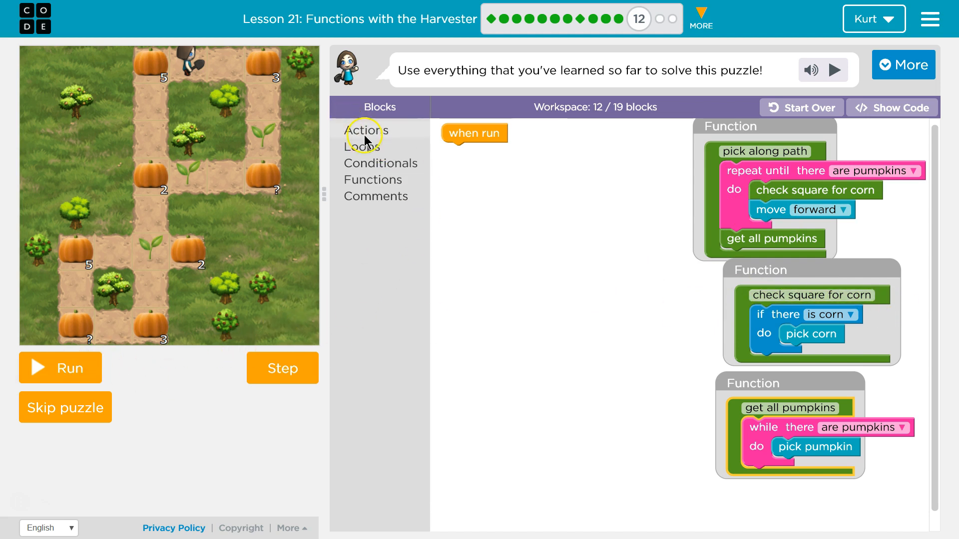
Show the Functions category with check square for corn, get all pumpkins and pick along path.
left_click(373, 179)
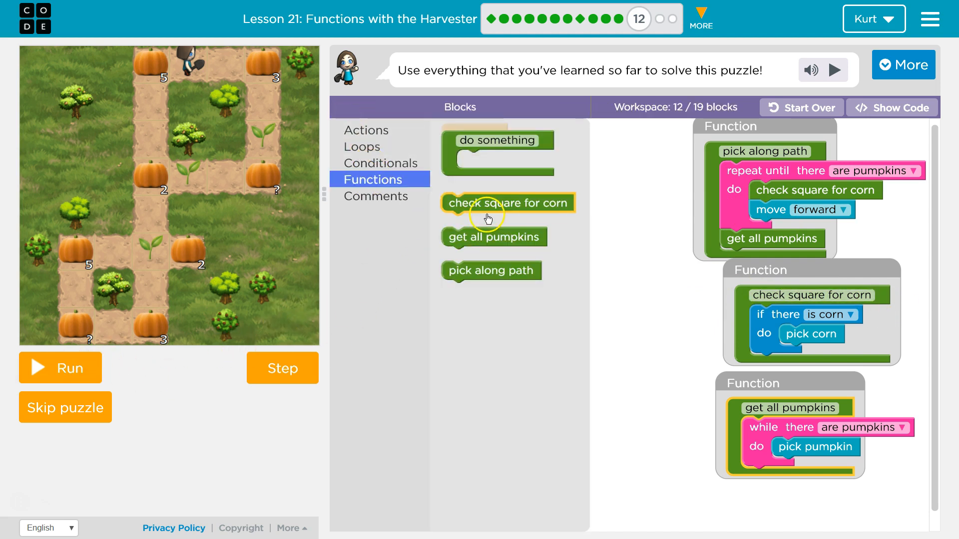
mouse_move(467, 271)
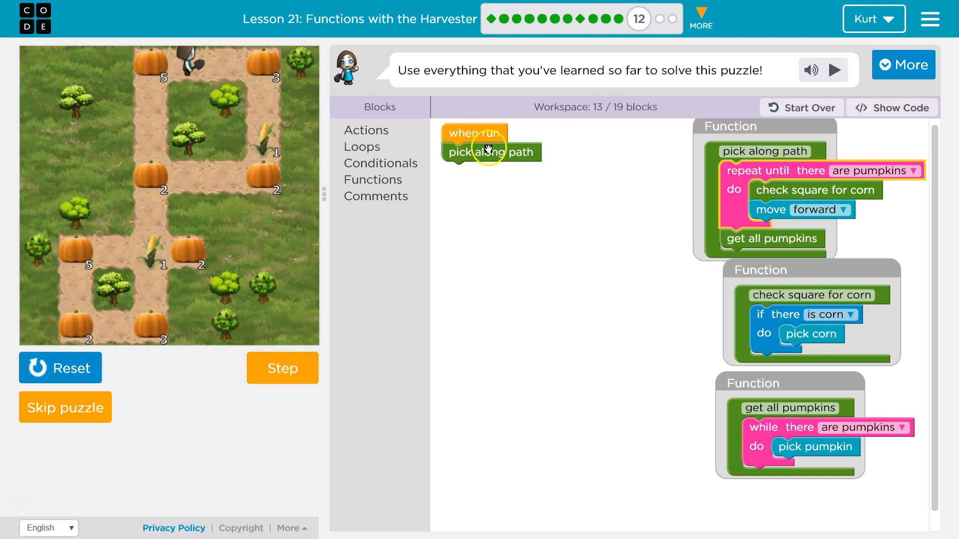
mouse_move(763, 176)
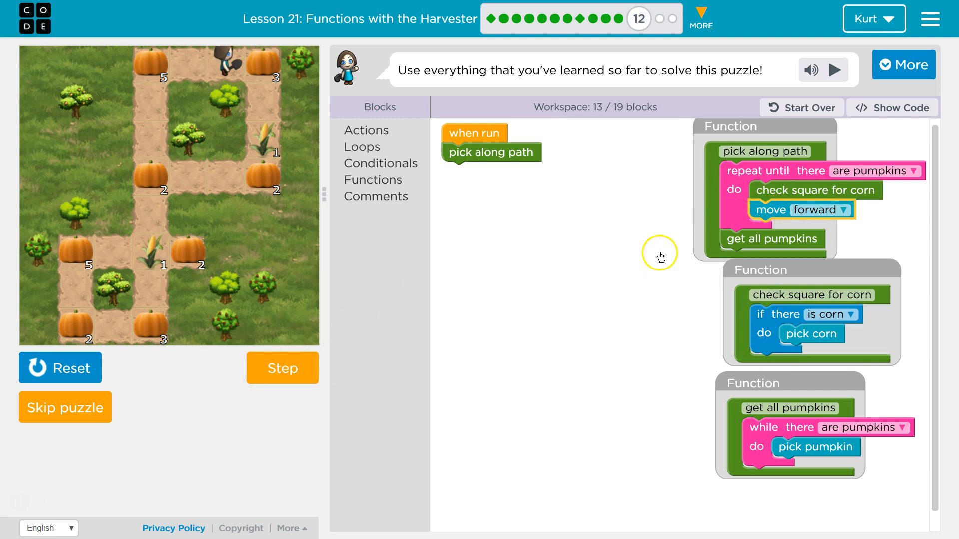
mouse_move(757, 223)
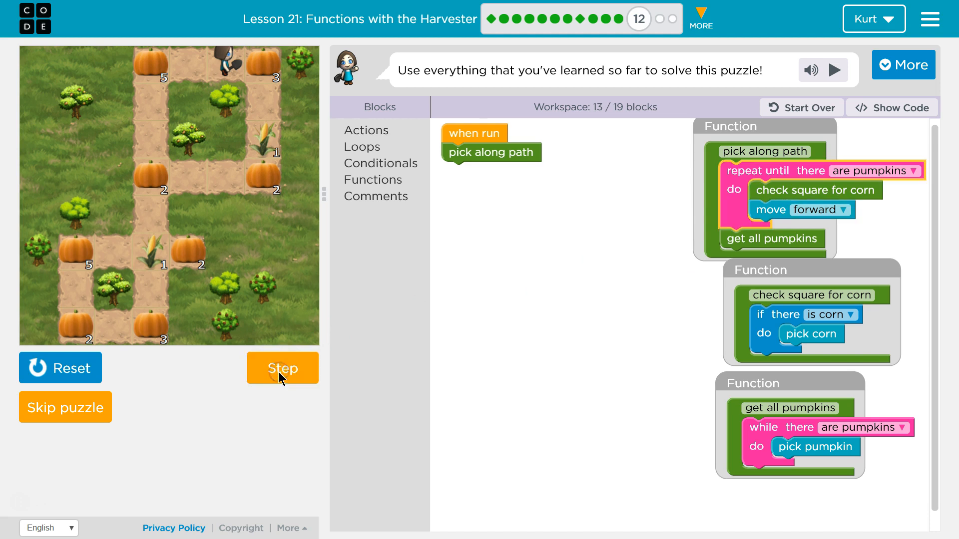
Step through pick along path until the harvester clears its first square's pumpkins.
left_click(282, 369)
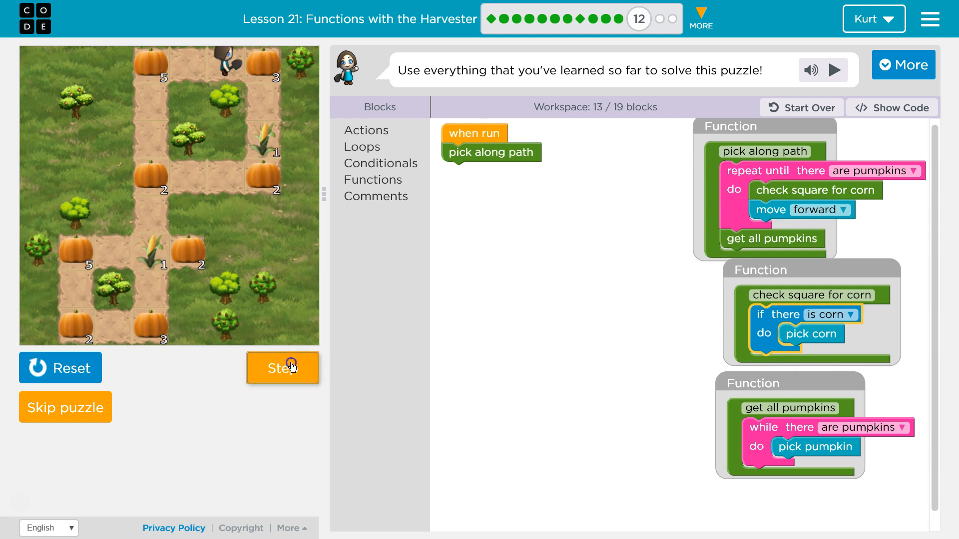
left_click(283, 369)
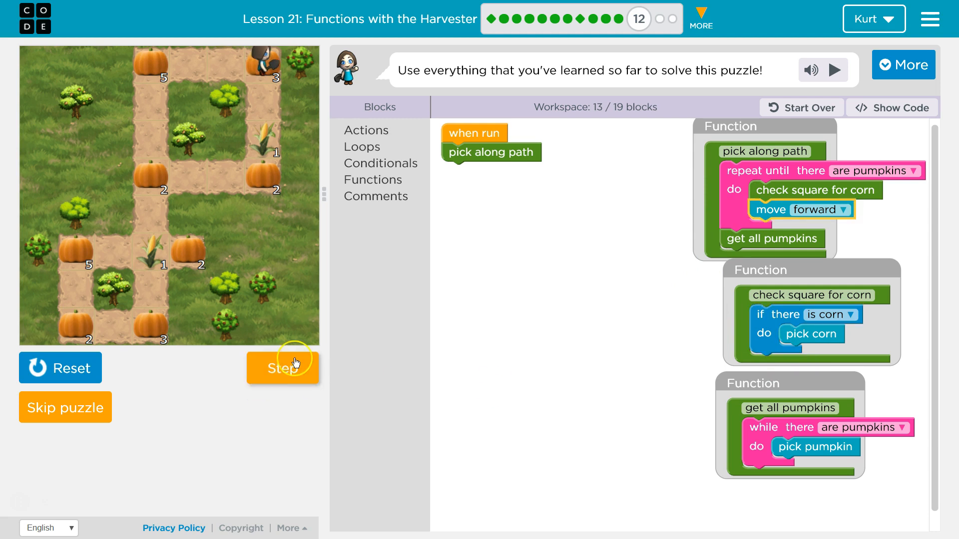
left_click(283, 369)
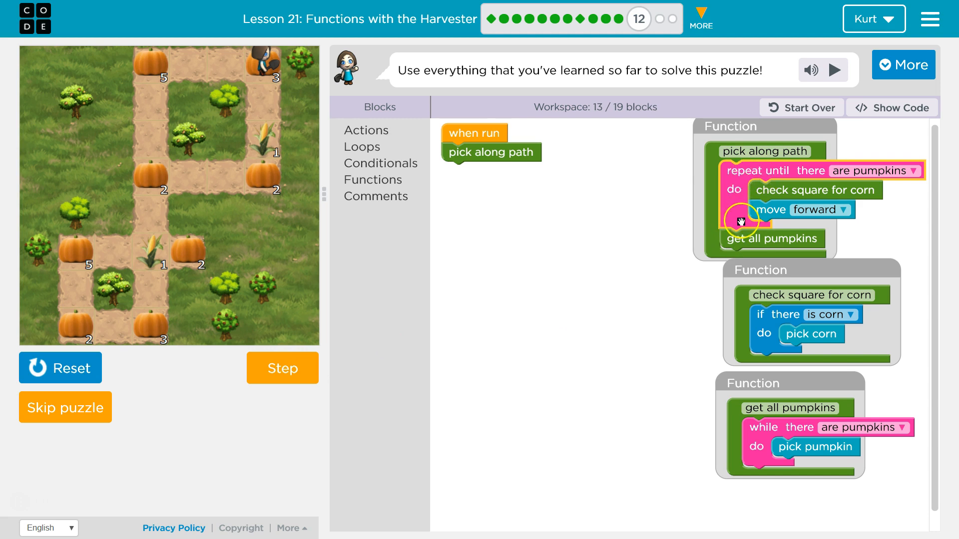
mouse_move(734, 248)
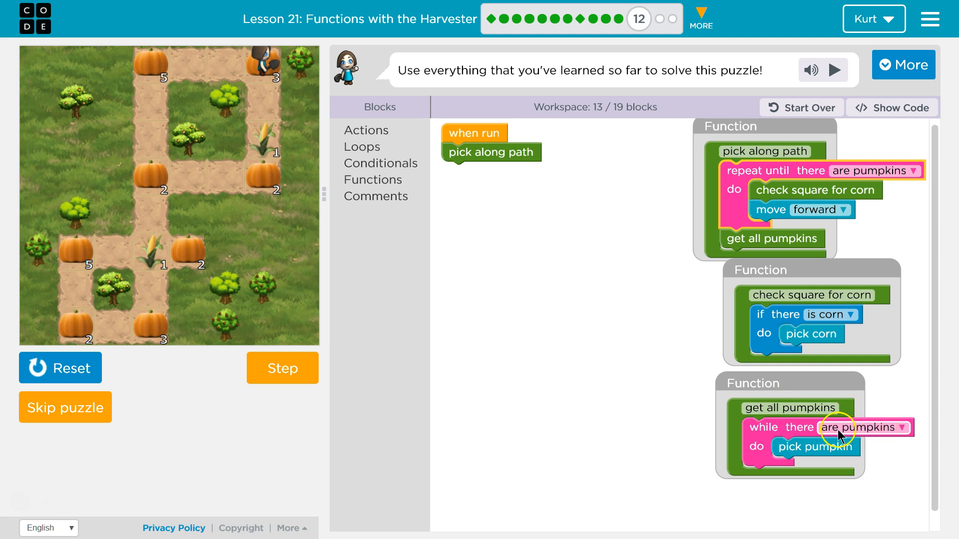
mouse_move(768, 466)
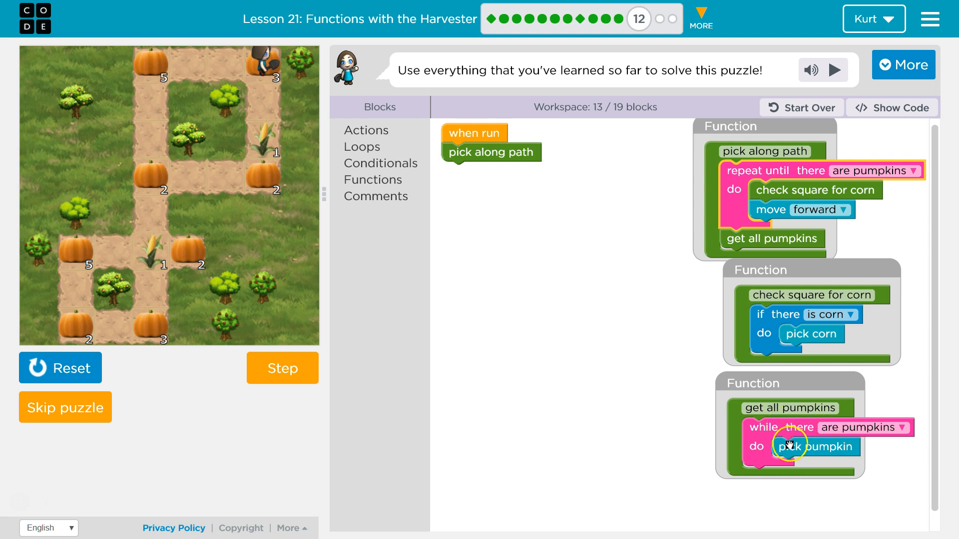
mouse_move(780, 466)
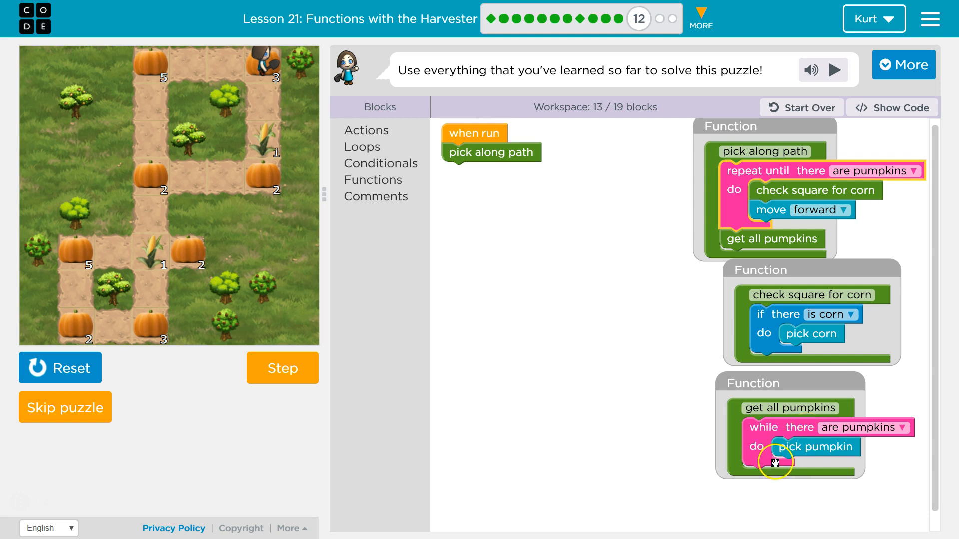
mouse_move(710, 257)
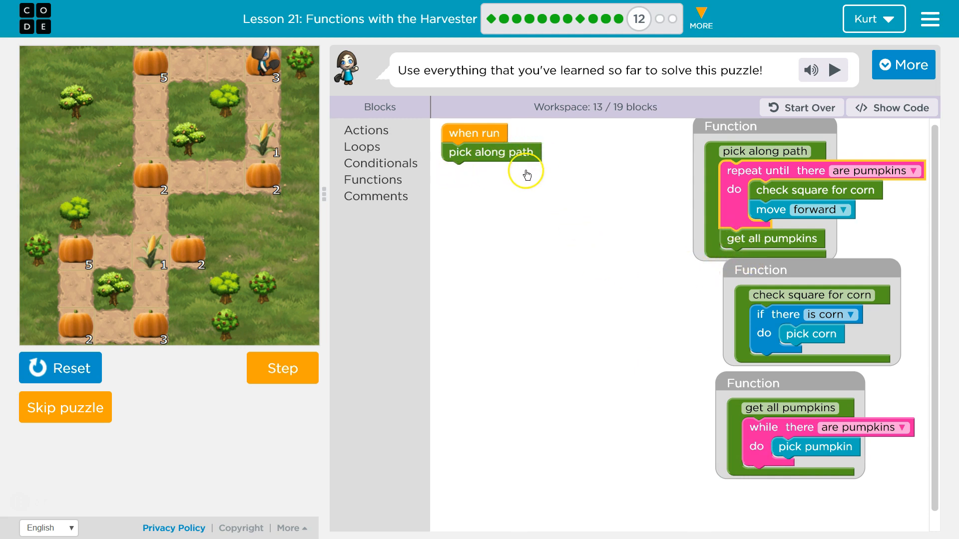
mouse_move(500, 269)
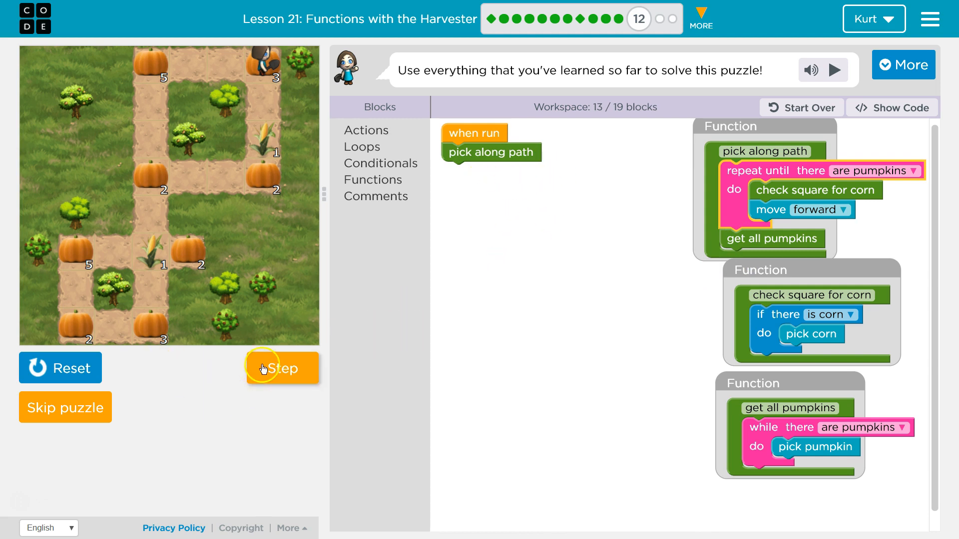
left_click(281, 368)
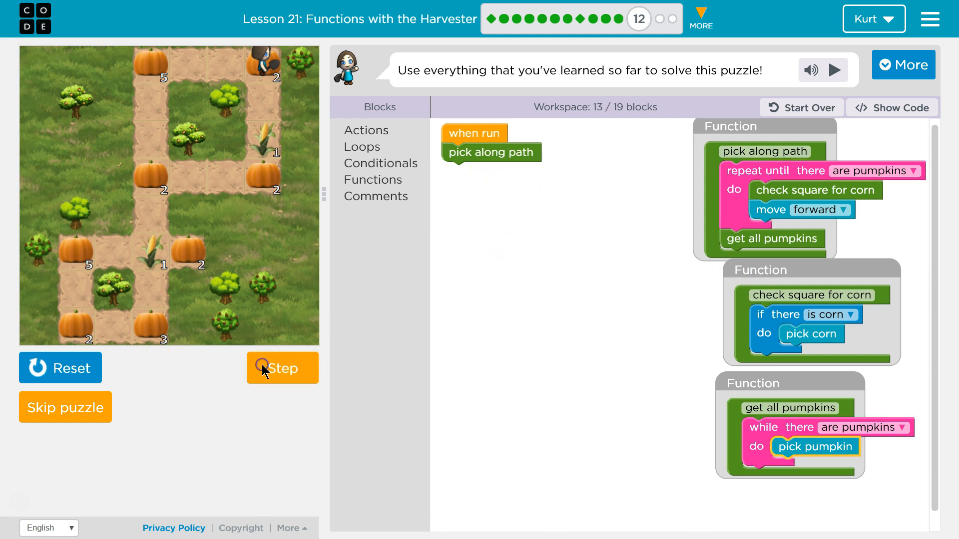
left_click(282, 368)
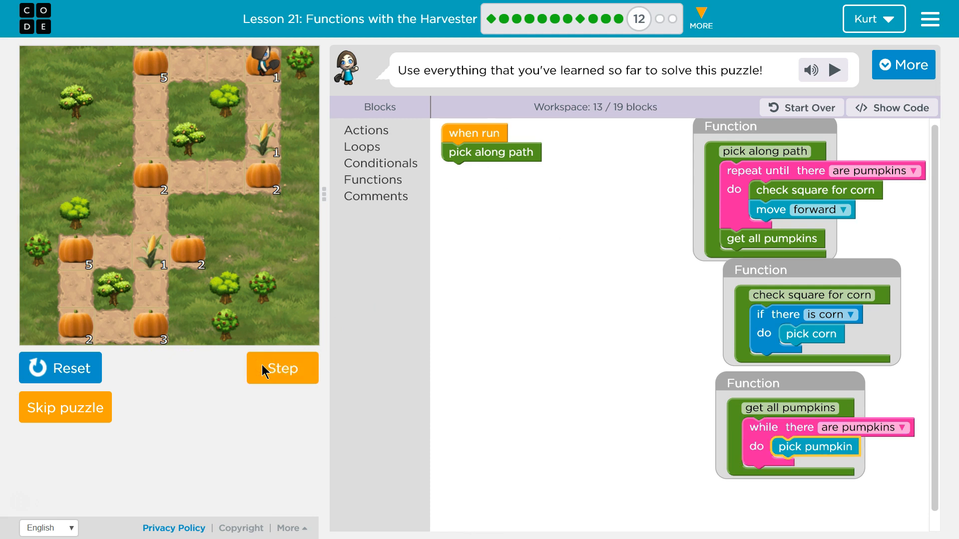
left_click(281, 368)
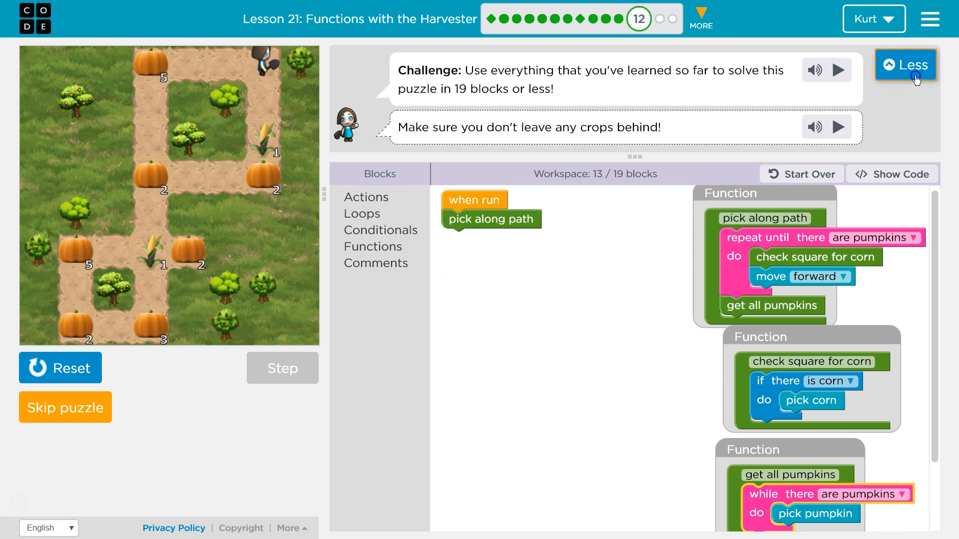
Collapse the expanded instructions and crops-left hint back to the one-line prompt.
left_click(905, 65)
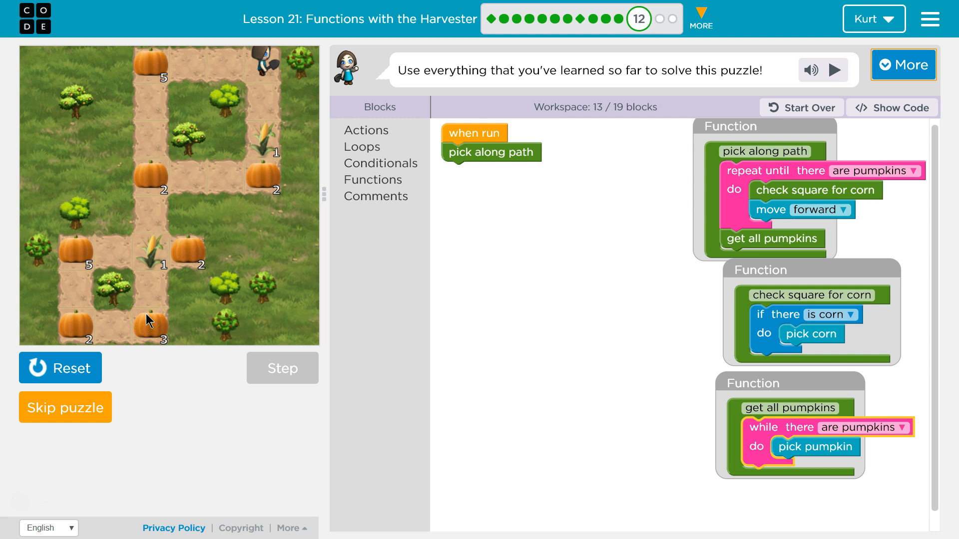
mouse_move(153, 66)
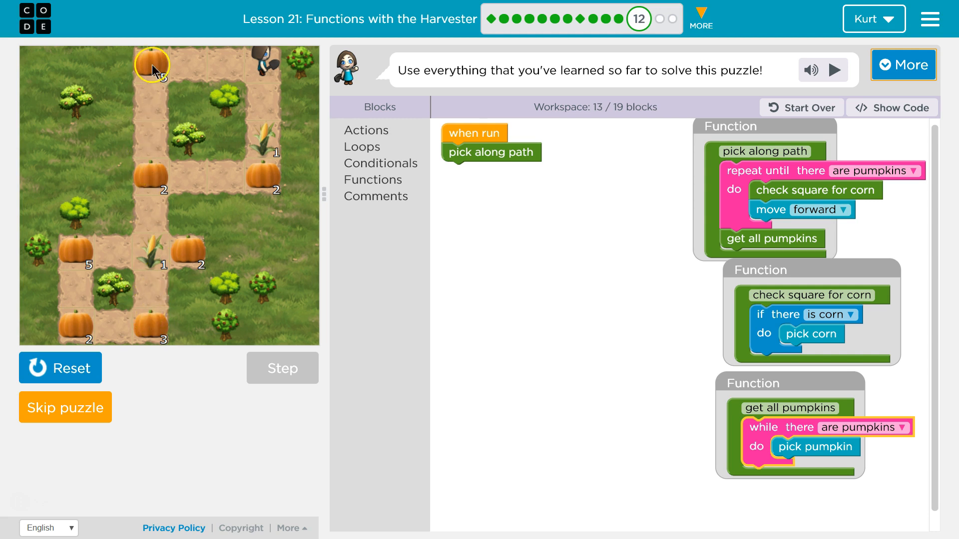
mouse_move(164, 265)
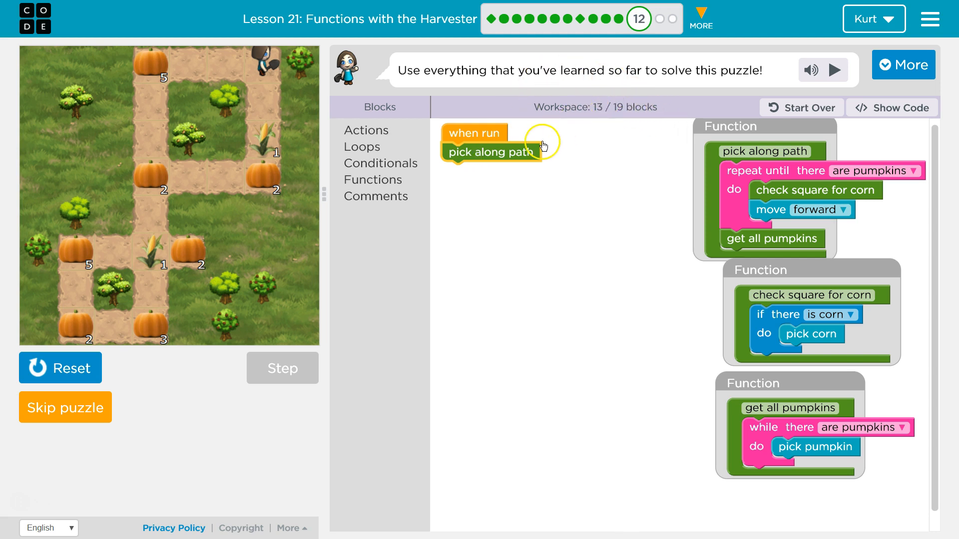
mouse_move(493, 152)
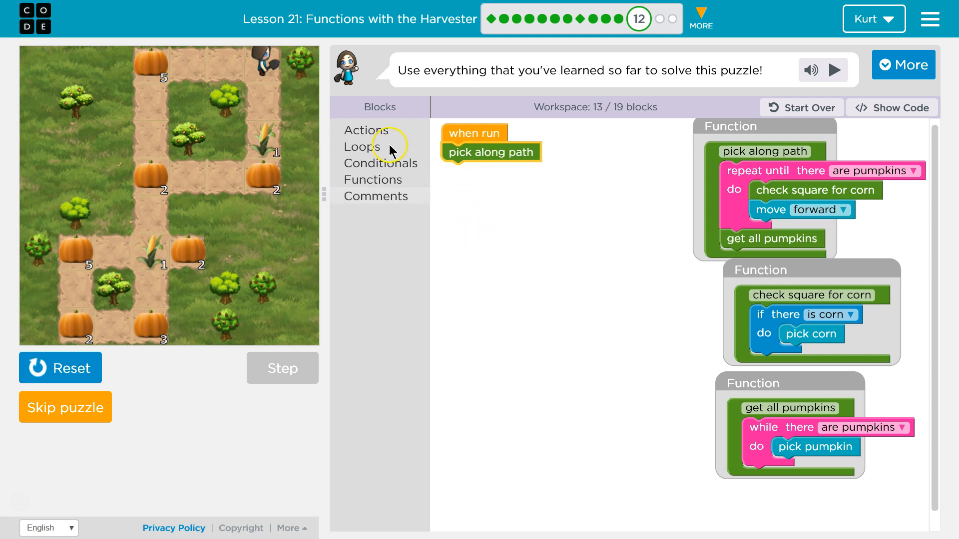
Attach a second pick along path call under turn right in the when run program.
left_click(366, 130)
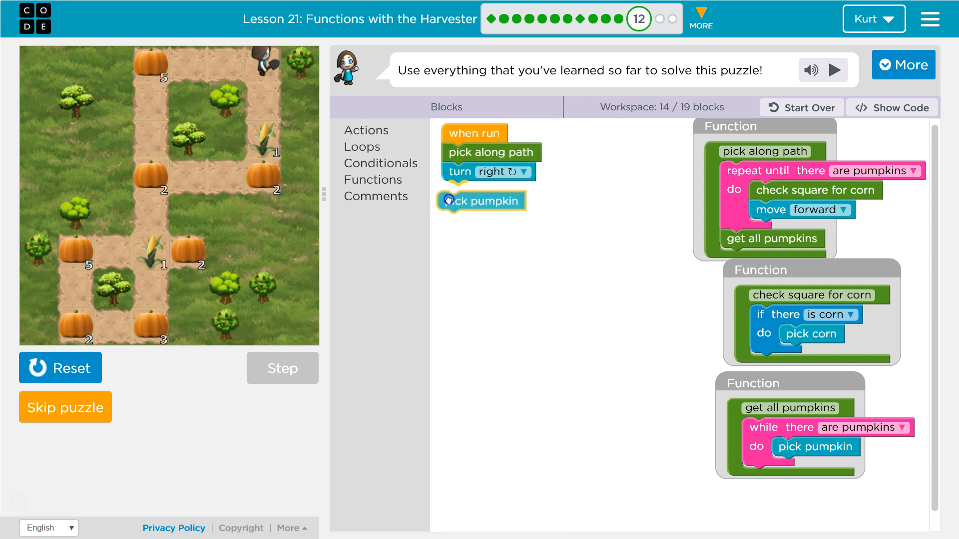
left_click(372, 178)
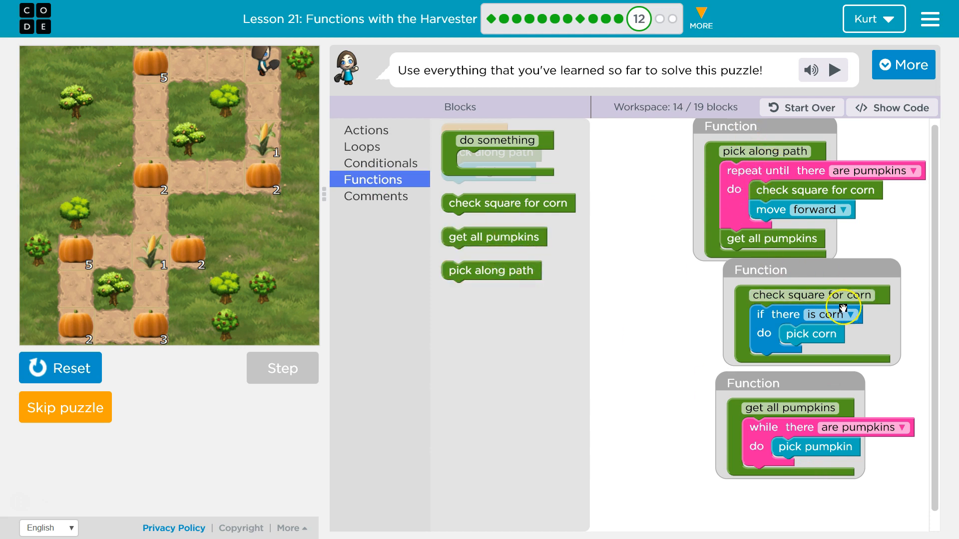
left_click_drag(491, 270, 591, 296)
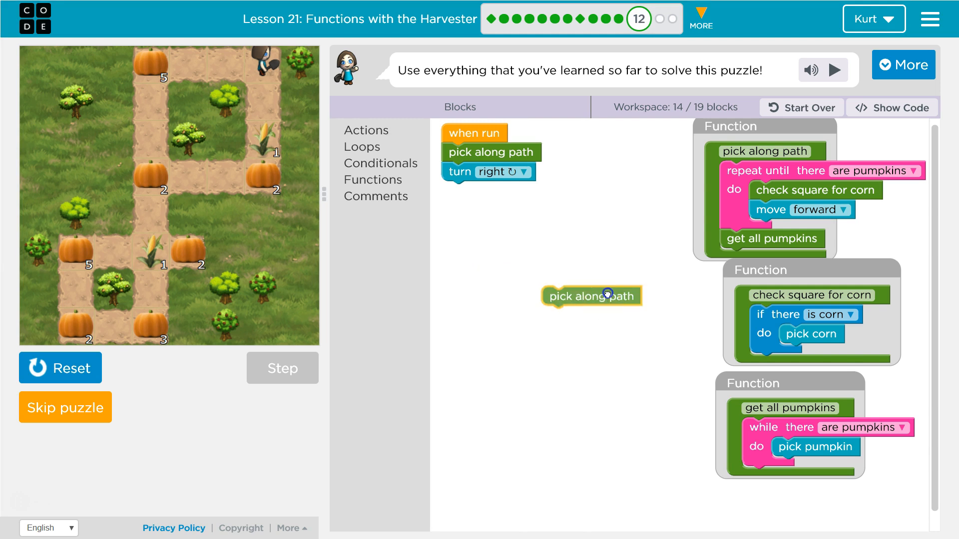
left_click_drag(590, 297, 490, 191)
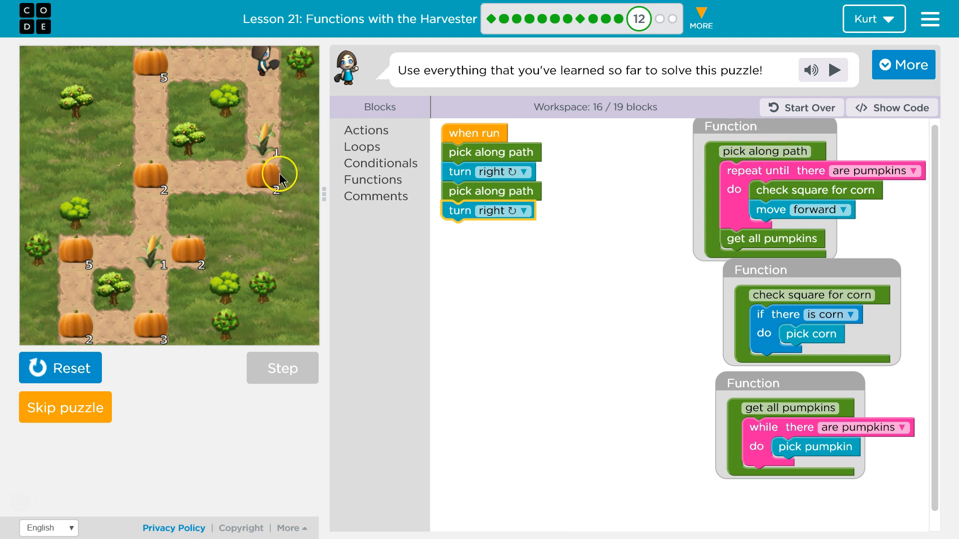
mouse_move(615, 218)
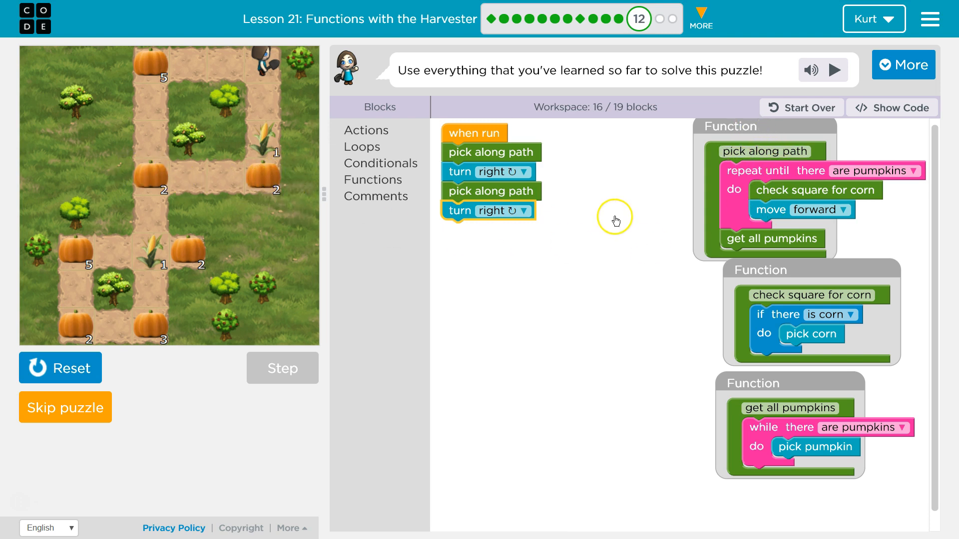
mouse_move(238, 80)
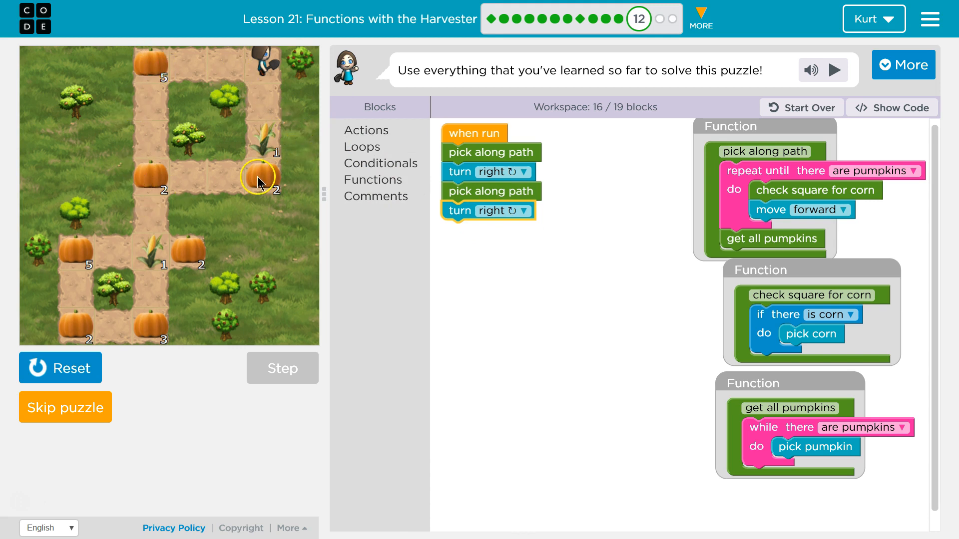
mouse_move(202, 152)
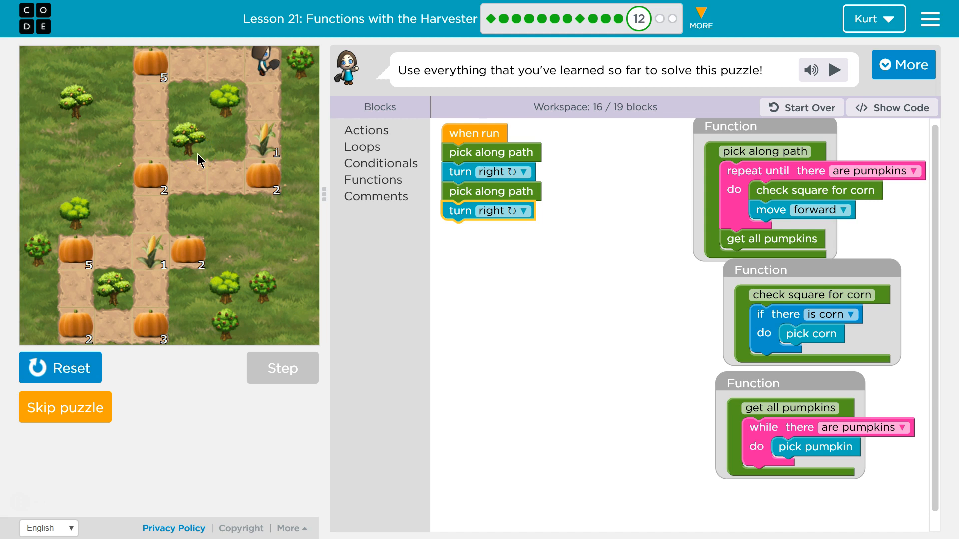
mouse_move(195, 167)
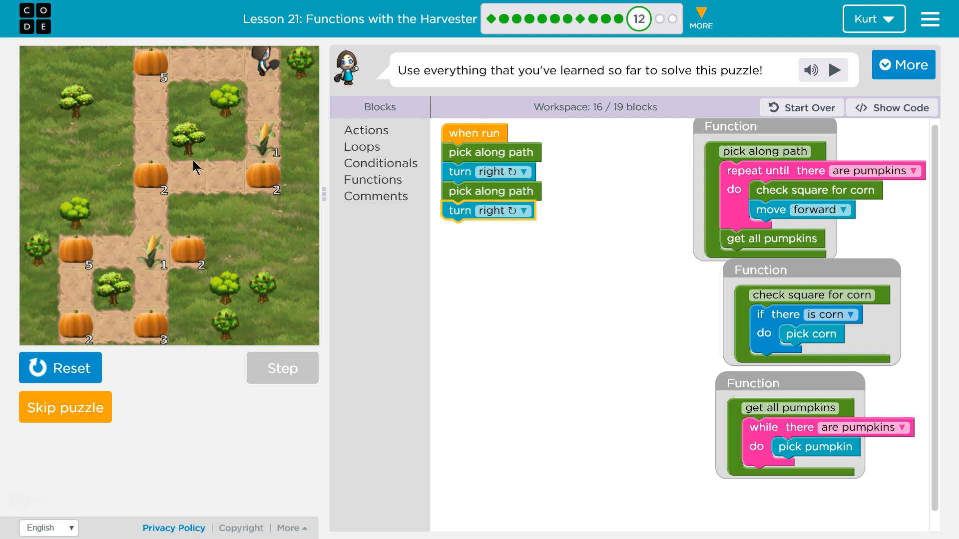
mouse_move(192, 170)
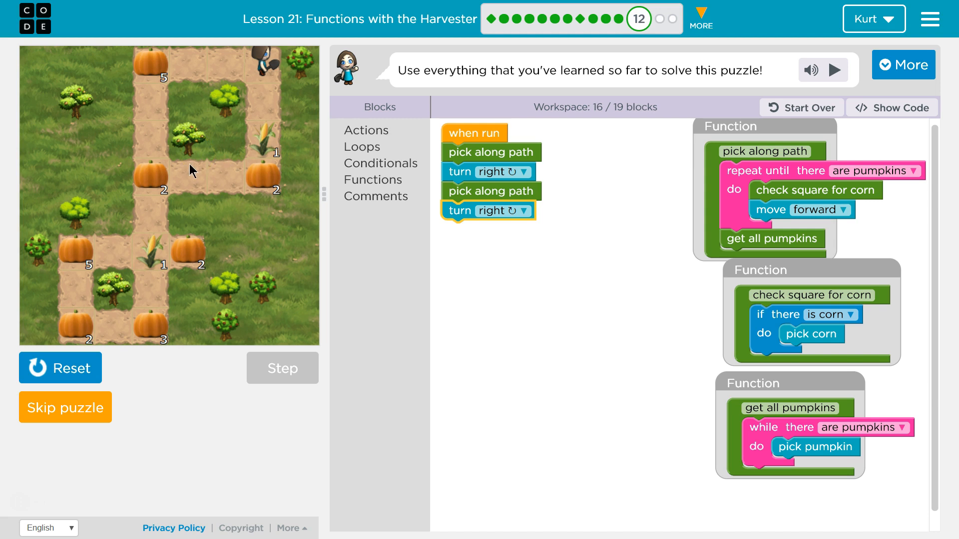
mouse_move(492, 253)
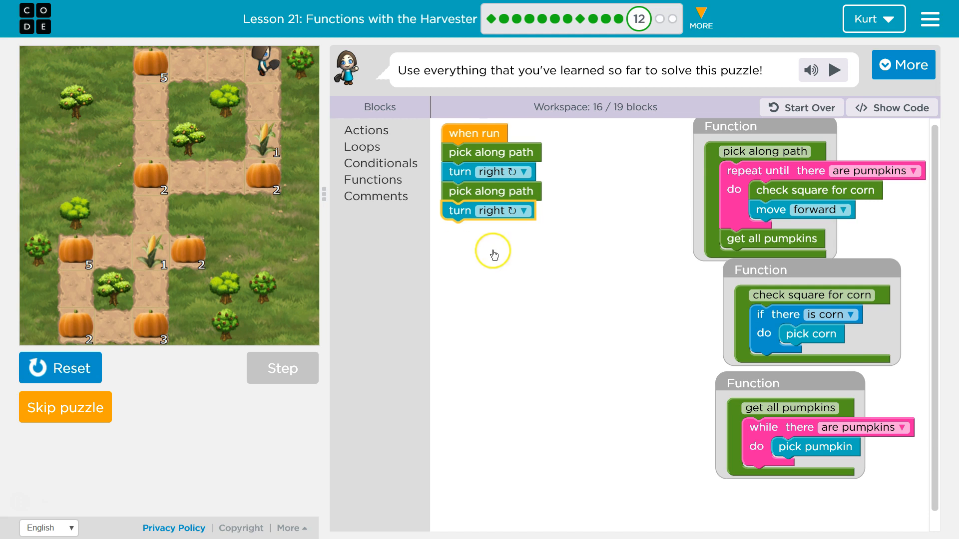
mouse_move(474, 267)
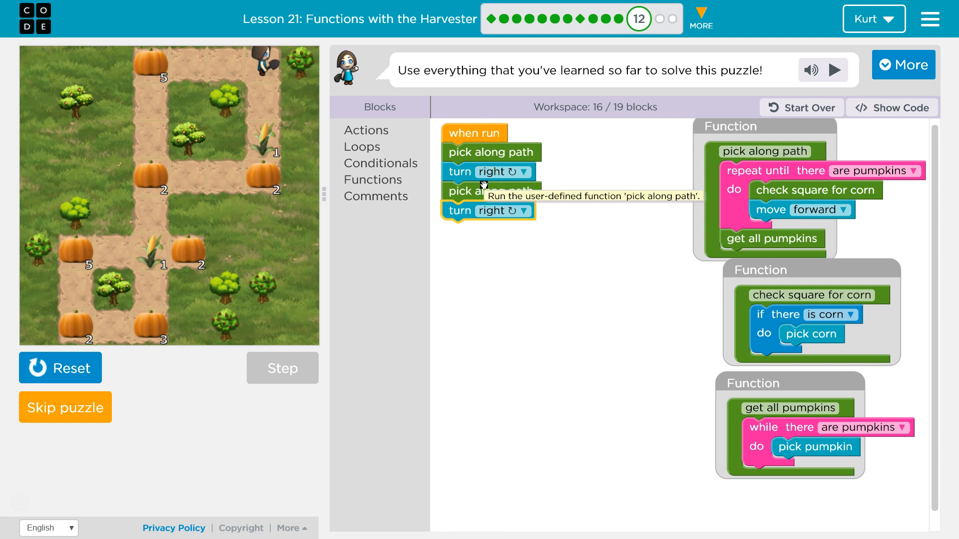
Name a new function pick square and move the four path-and-turn blocks into it.
left_click(490, 191)
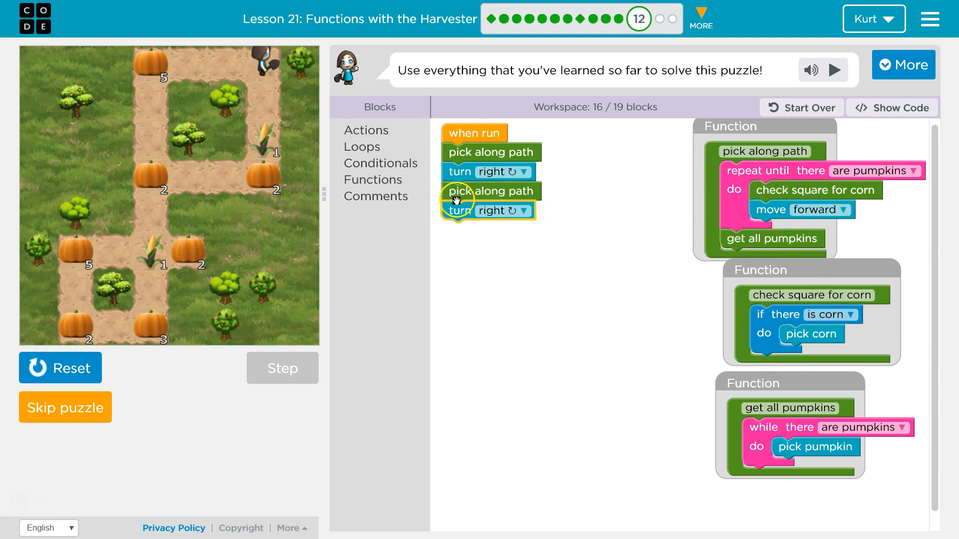
left_click(372, 179)
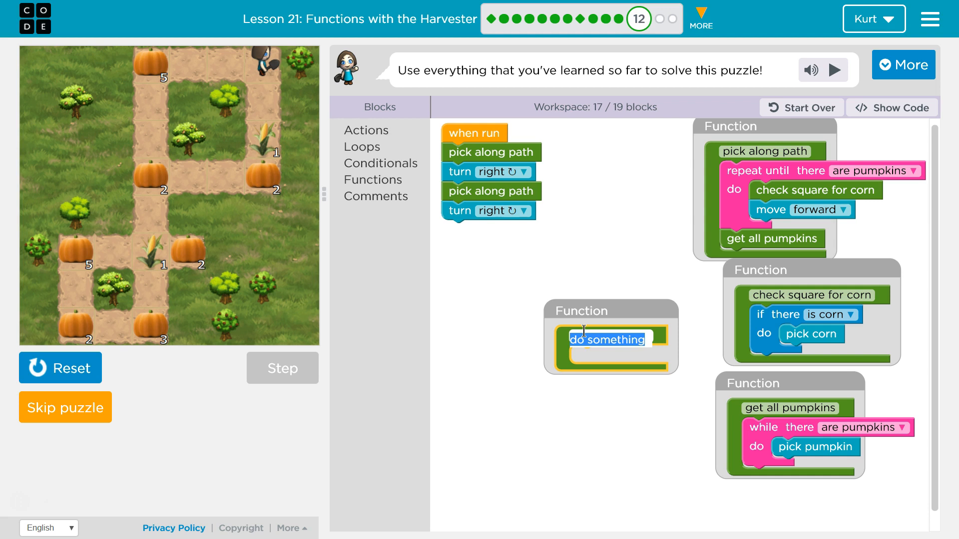
type("pick square")
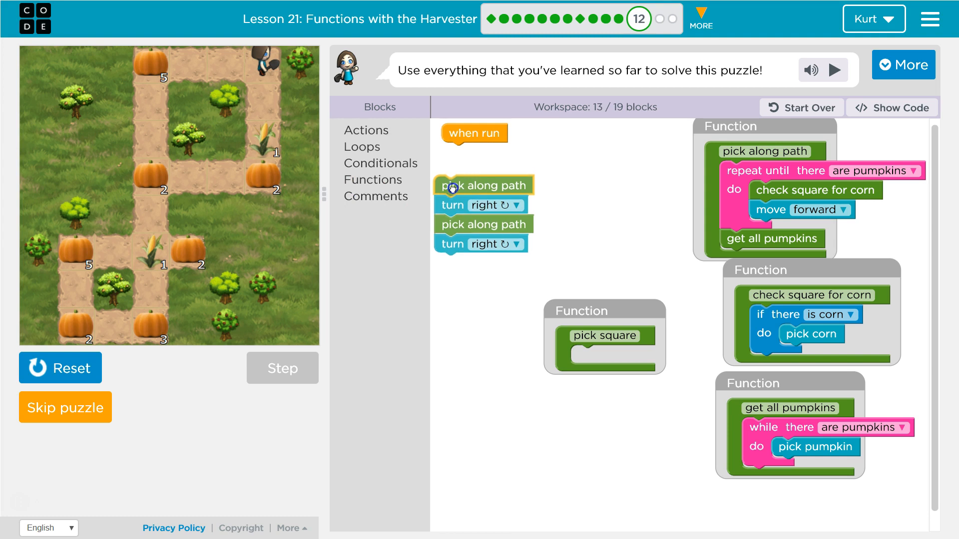
left_click_drag(484, 186, 617, 355)
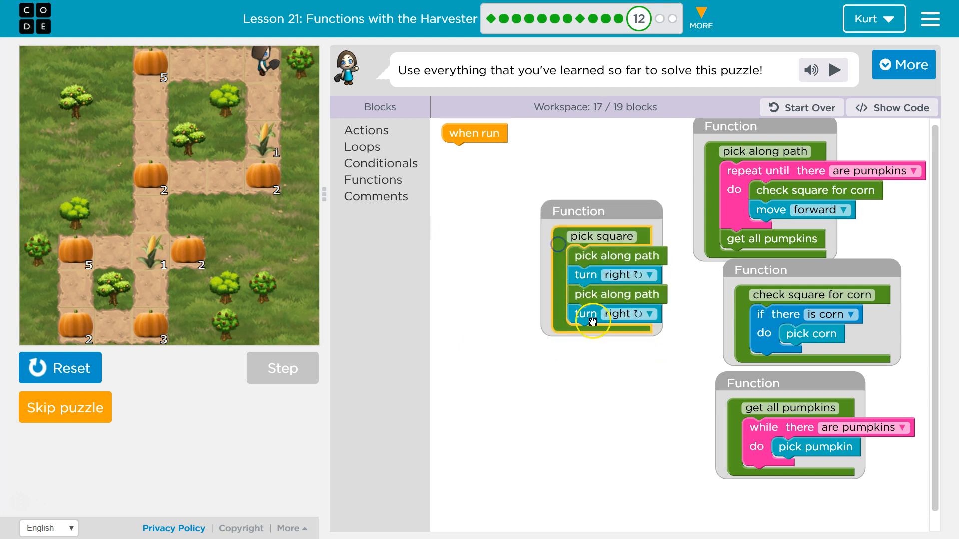
Restructure pick square as a repeat 4 times loop of pick along path and turn right.
left_click(366, 130)
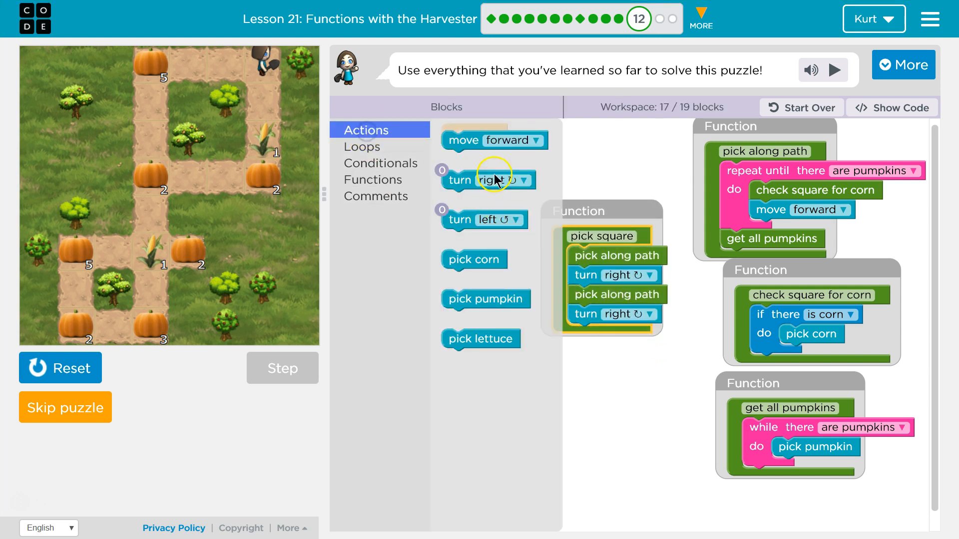
mouse_move(617, 379)
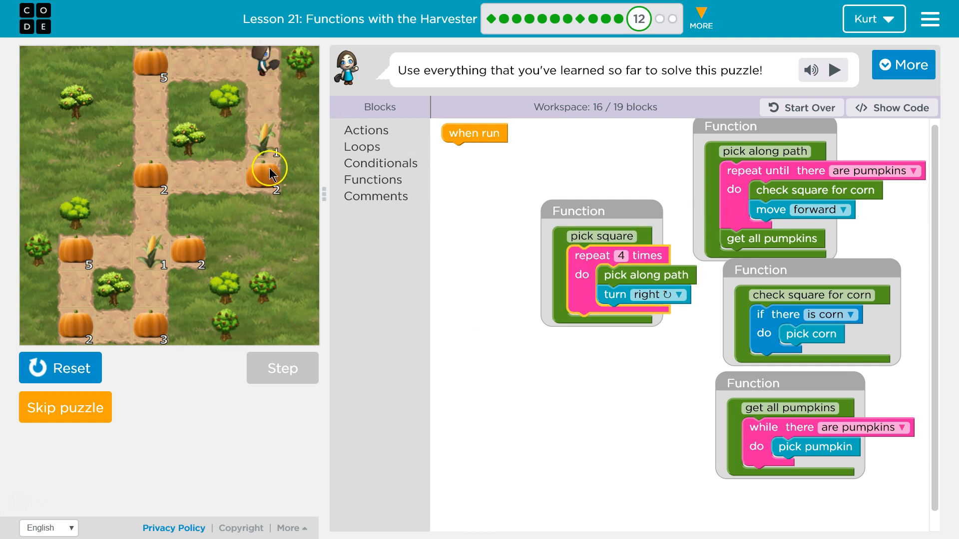
mouse_move(152, 66)
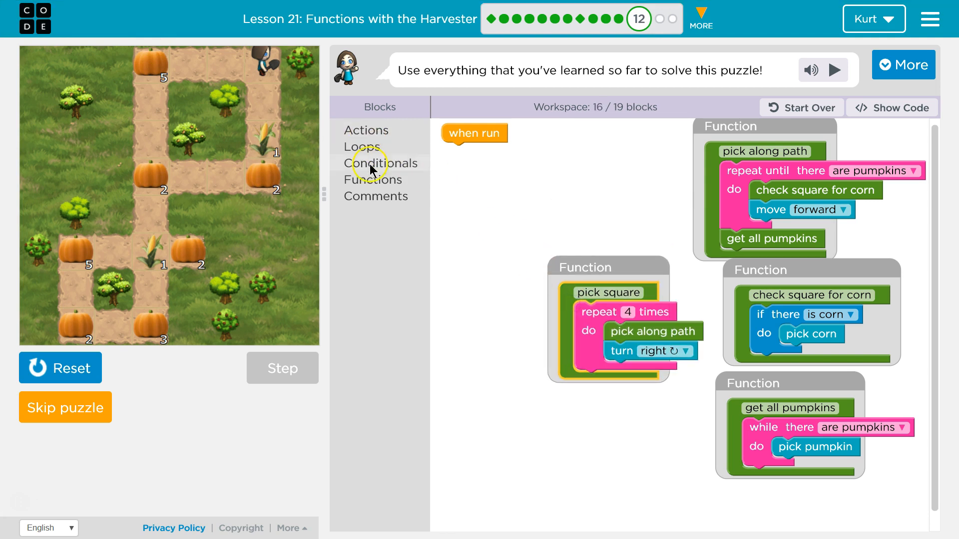
left_click(373, 179)
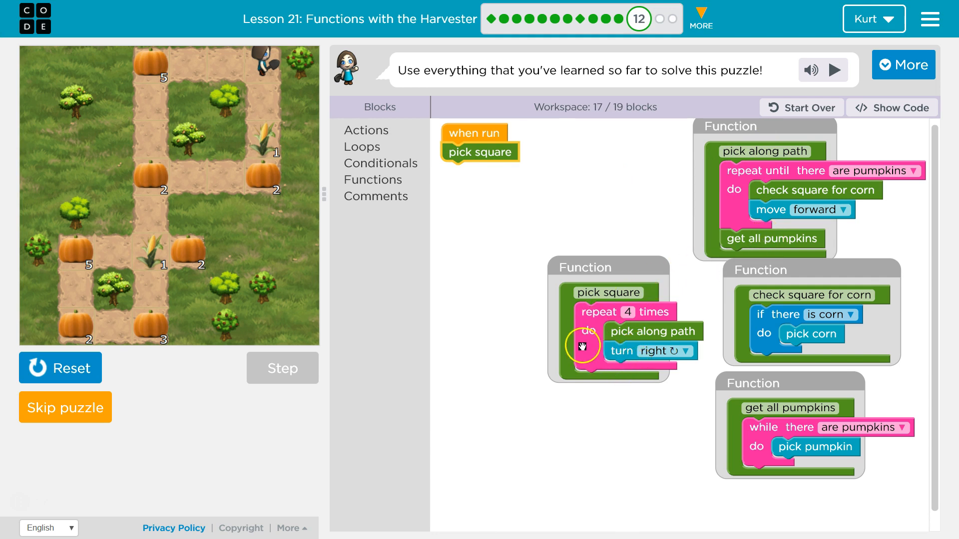
mouse_move(279, 58)
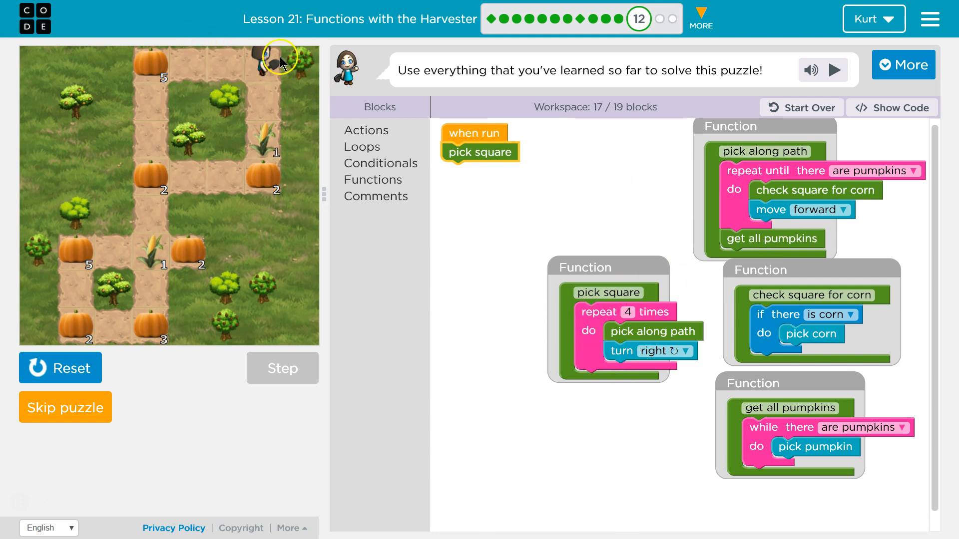
Reset and run pick square, clearing the top square, then show the full don't-leave-crops hint.
left_click(59, 368)
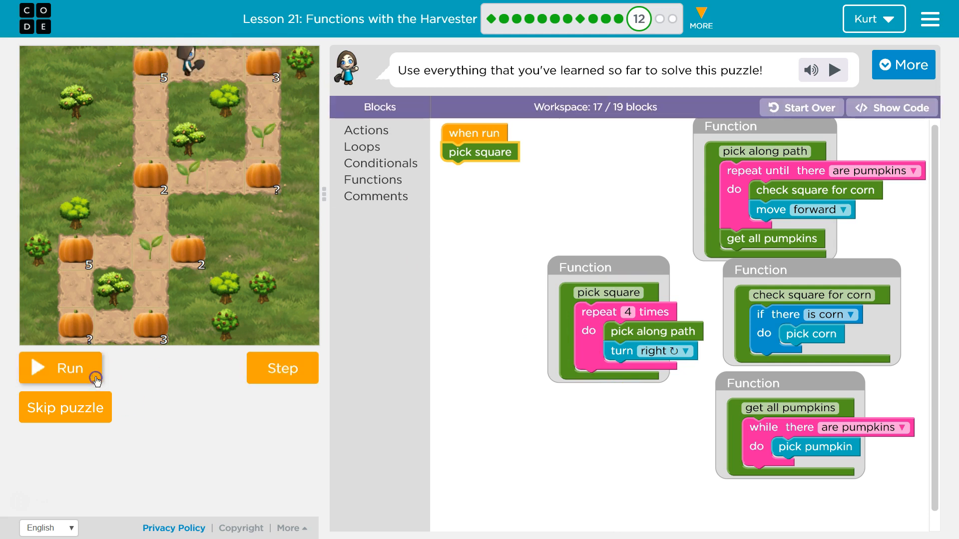
left_click(59, 369)
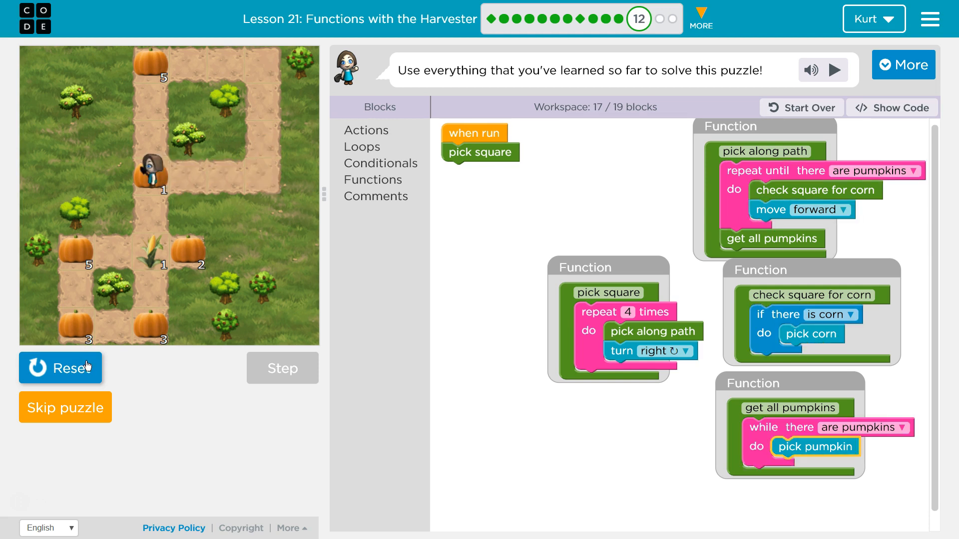
left_click(60, 368)
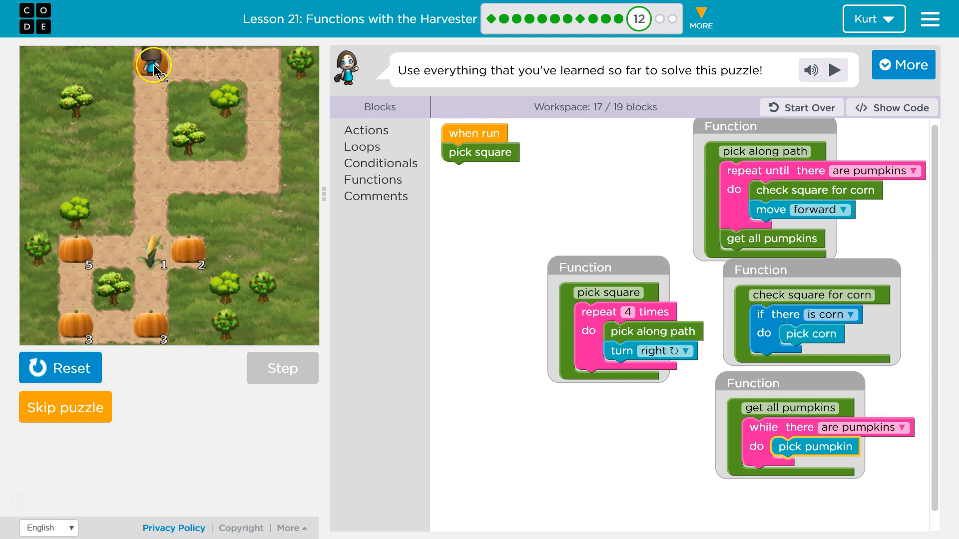
left_click(903, 65)
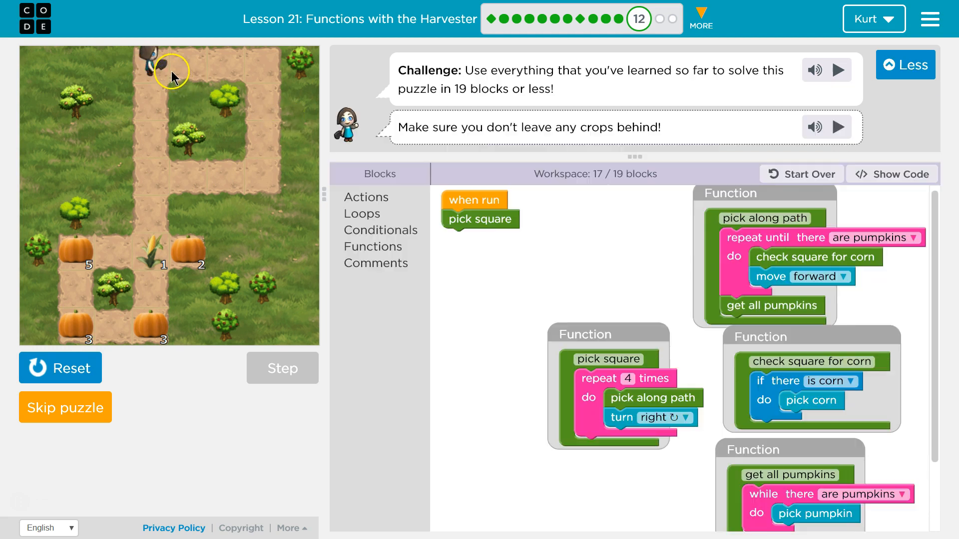
Extend when run with turn right and a second pick square call, reaching 19 of 19 blocks.
left_click(366, 197)
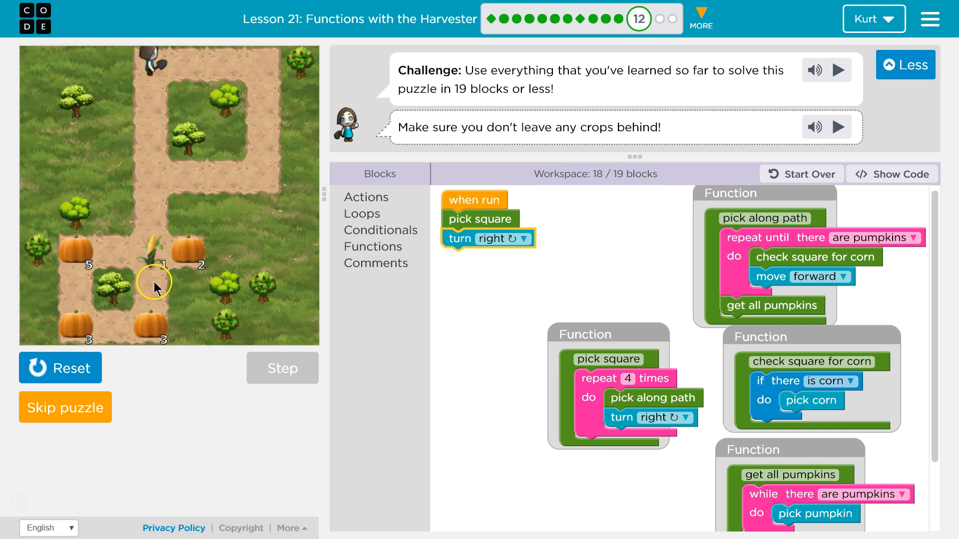
mouse_move(597, 342)
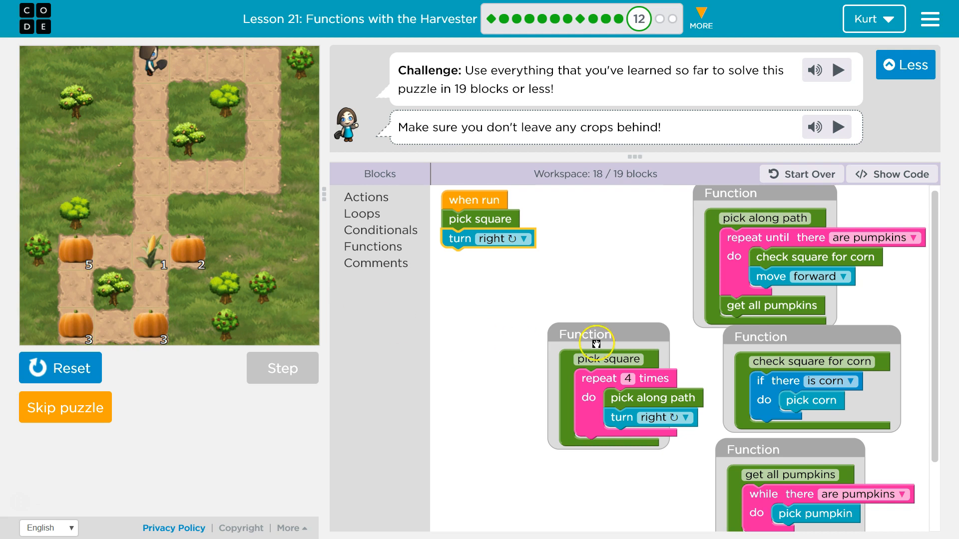
mouse_move(510, 255)
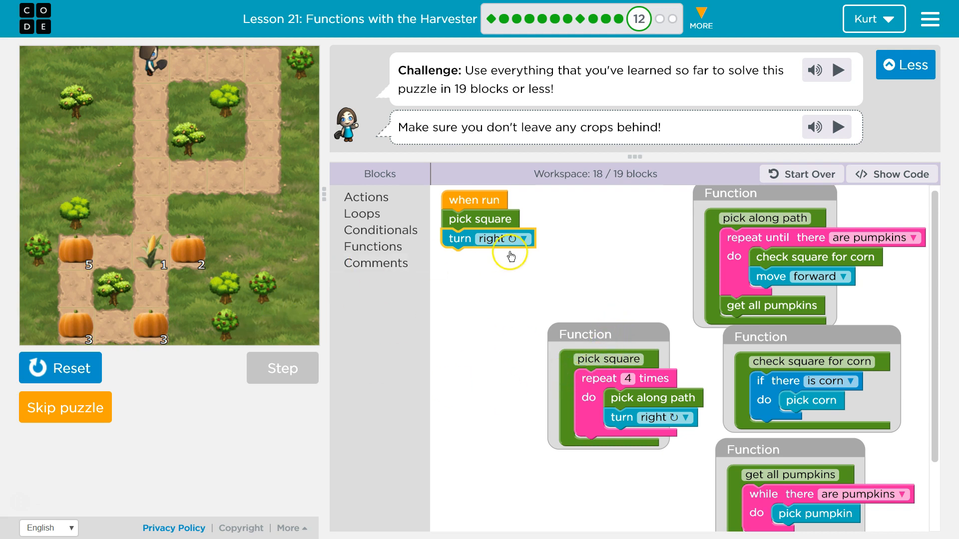
left_click(905, 64)
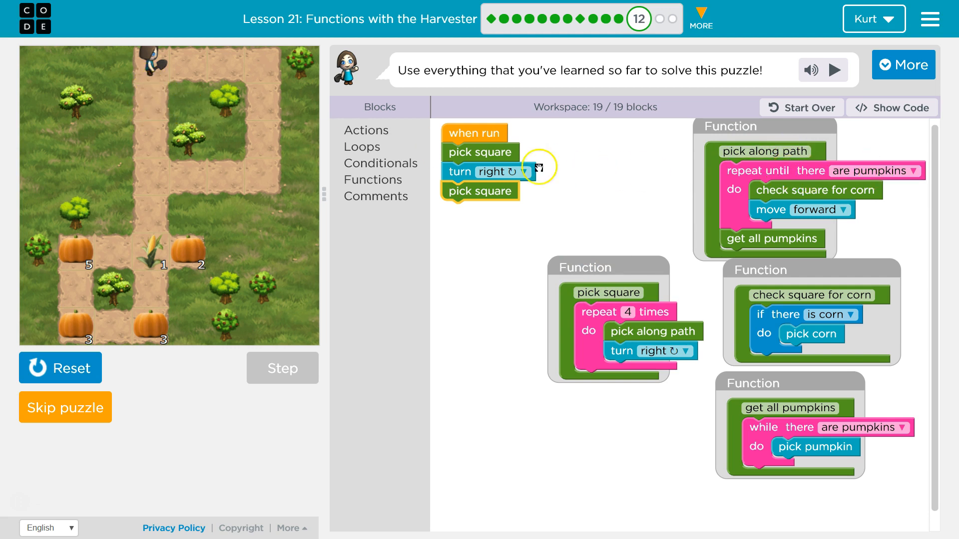
mouse_move(143, 342)
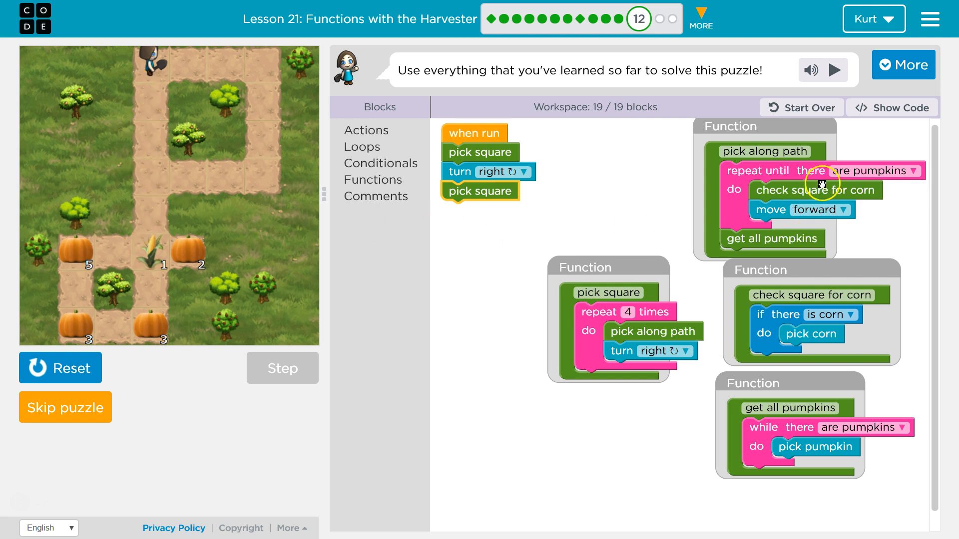
mouse_move(155, 323)
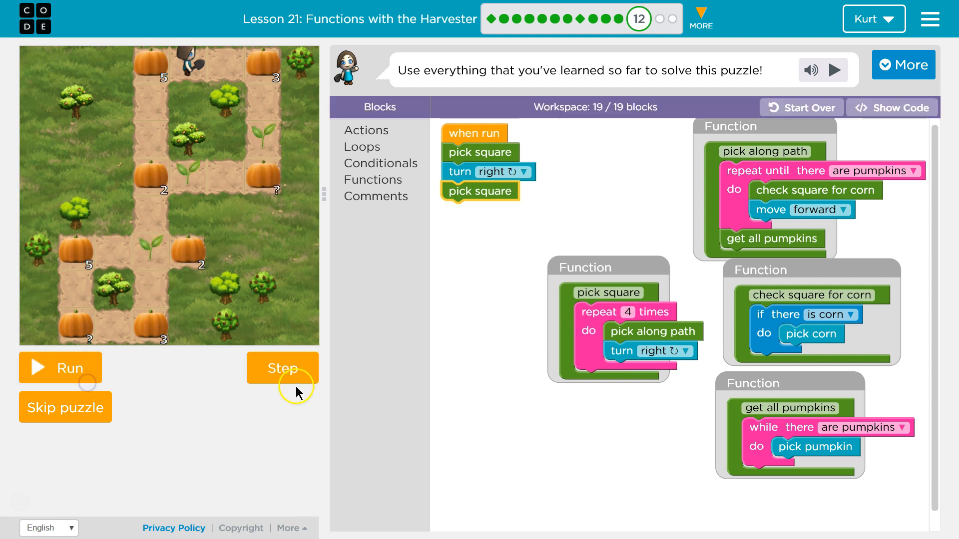
Run the finished 19-block program on the refreshed maze.
left_click(282, 369)
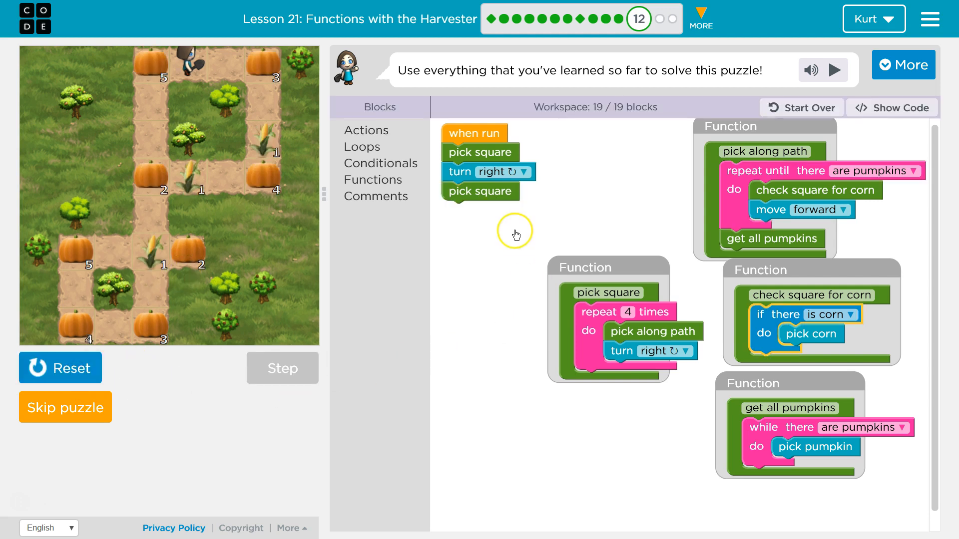